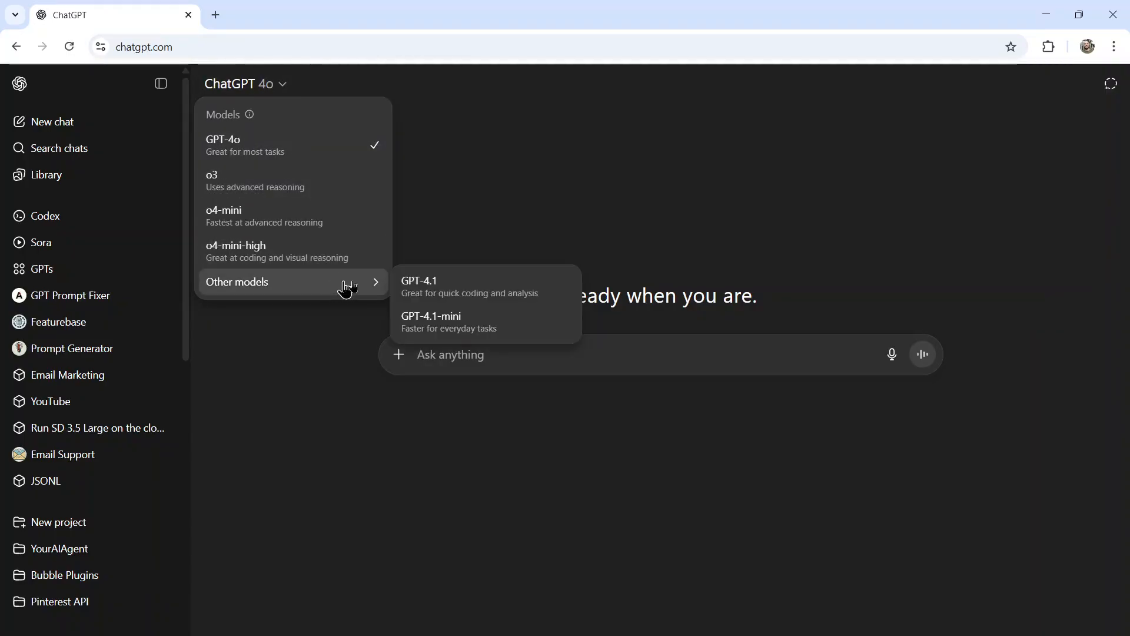
Scroll across the Free, Plus and Pro pricing cards, then reach the GPT-5 announcement page.
click(552, 197)
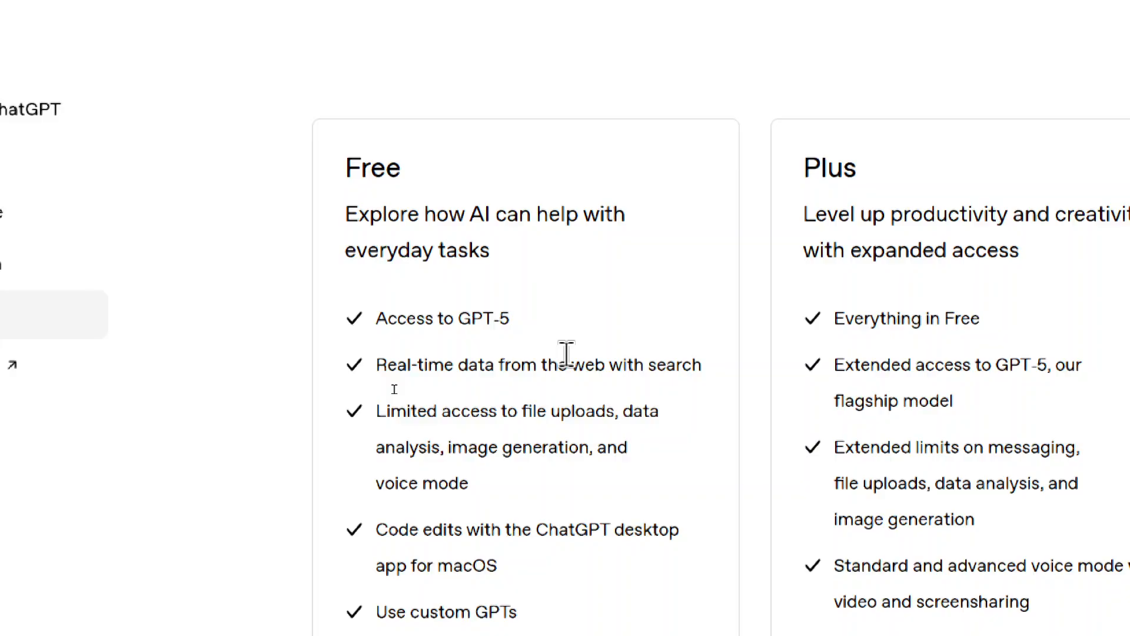
scroll(right, 3)
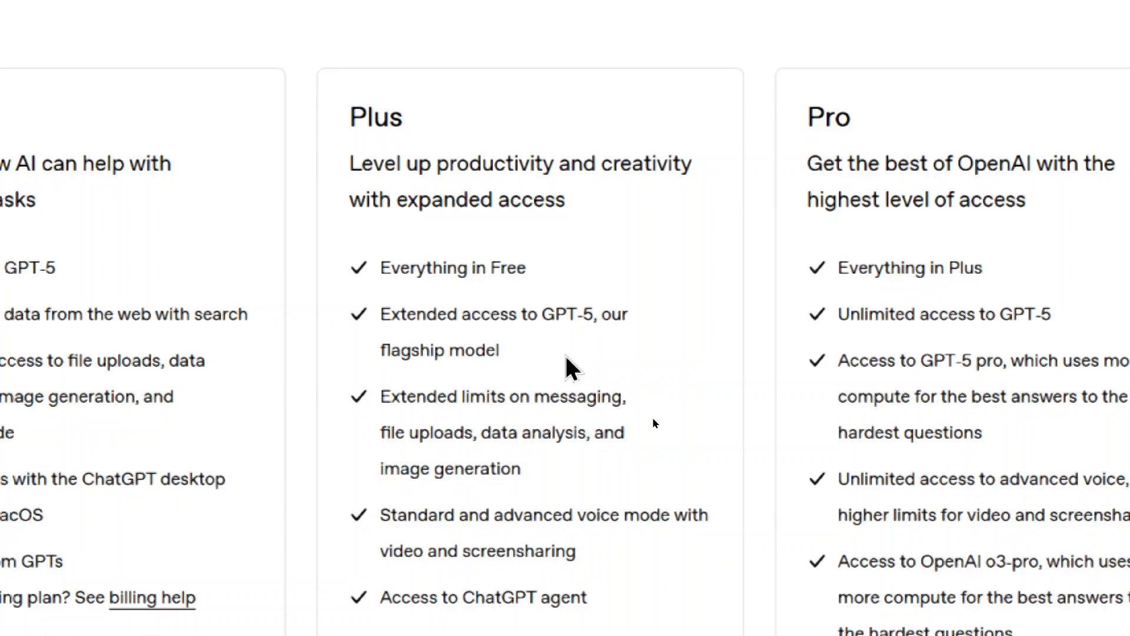
scroll(right, 3)
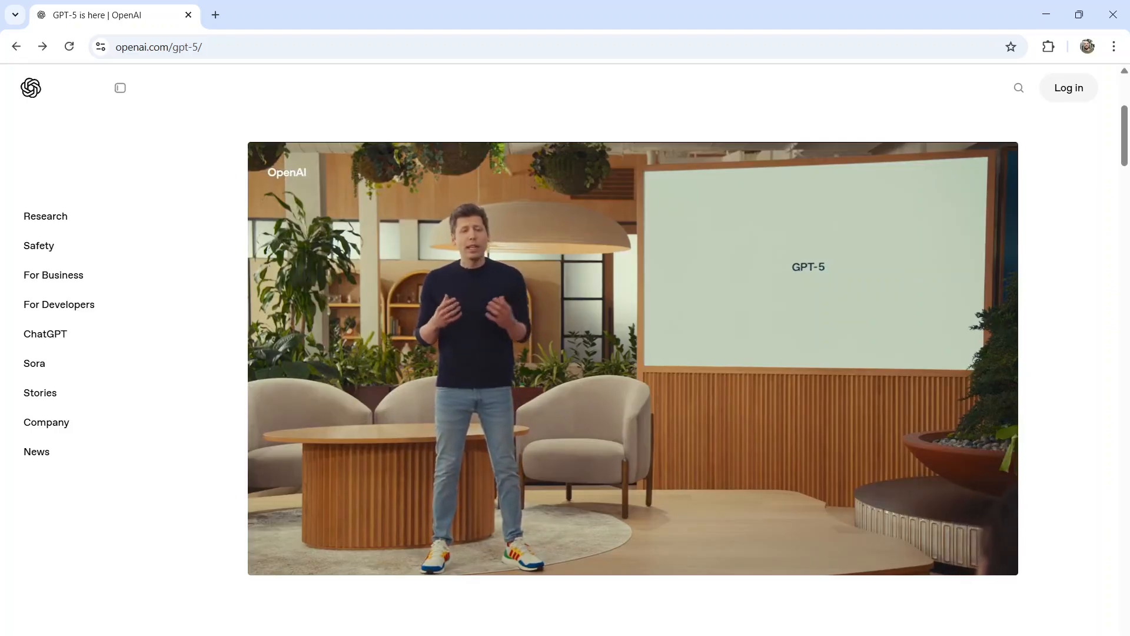
Play the GPT-5 launch video and scroll down to 'Expert intelligence for everyone'.
click(633, 357)
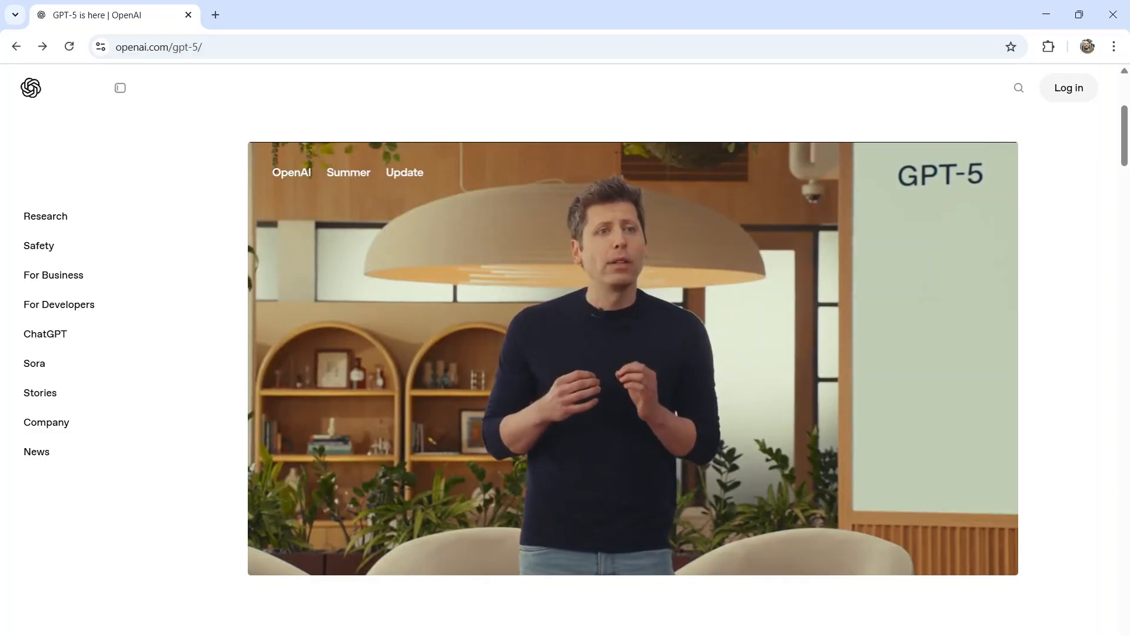
scroll(down, 3)
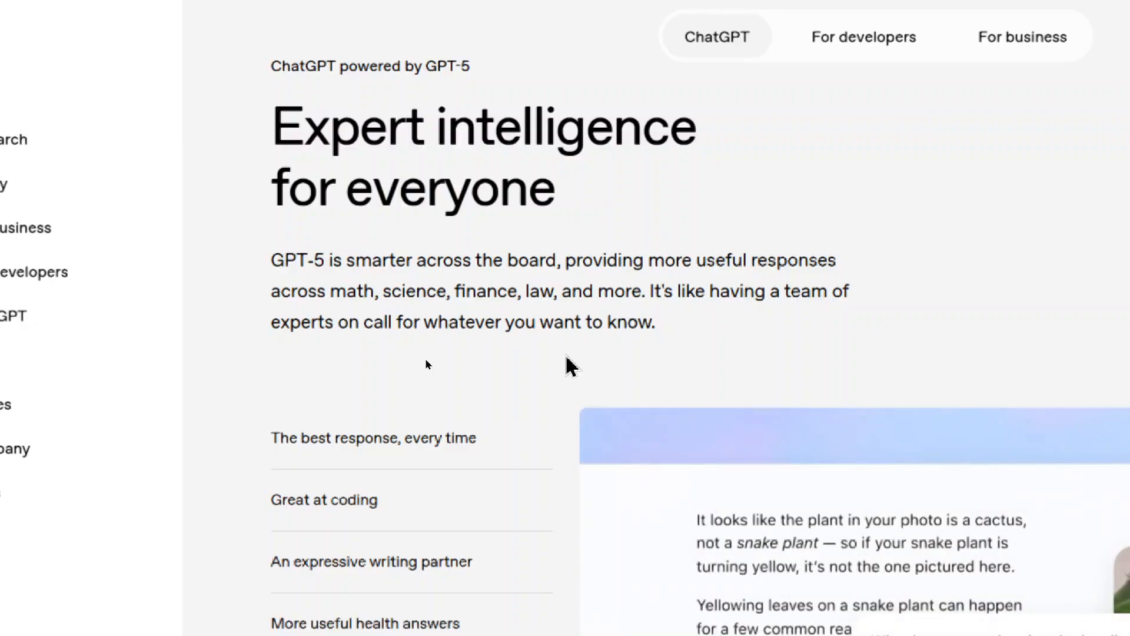
Scroll the ChatGPT highlights to 'Safer and more accurate' beside the snake plant example.
scroll(down, 3)
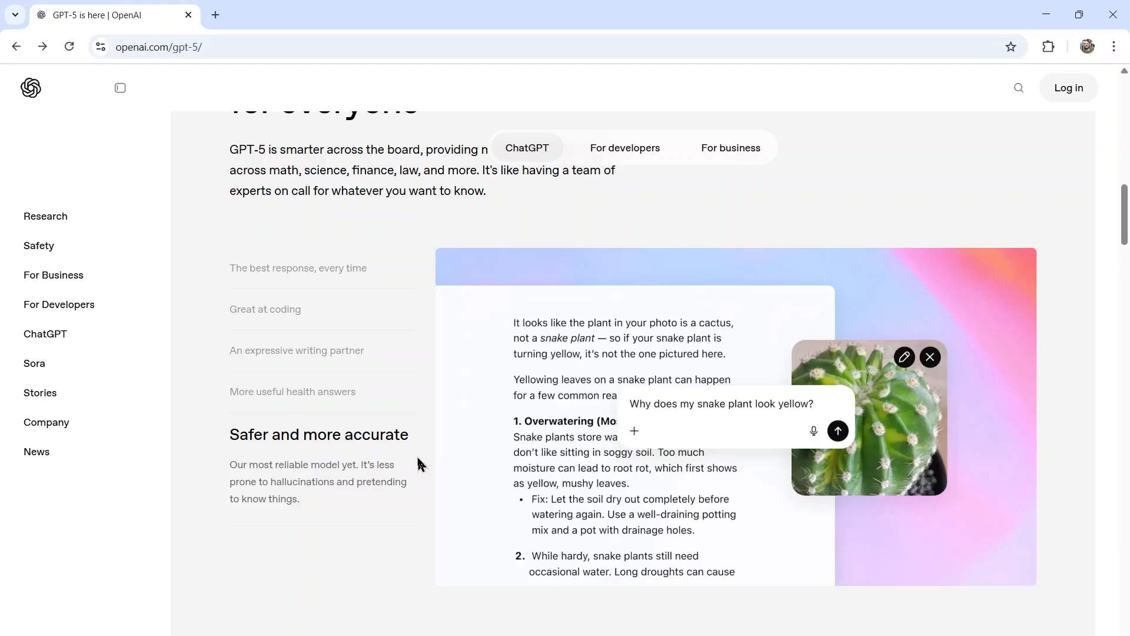
Advance the usage-story carousel, then reach the voice, study mode and Gmail/Calendar feature cards.
scroll(down, 3)
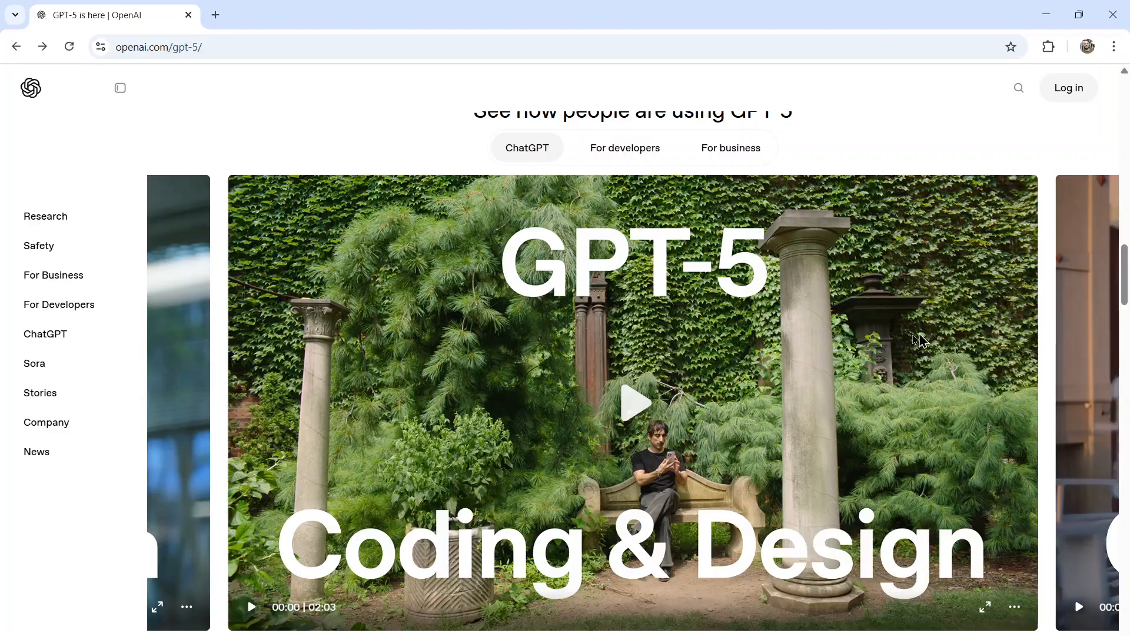
mouse_move(998, 465)
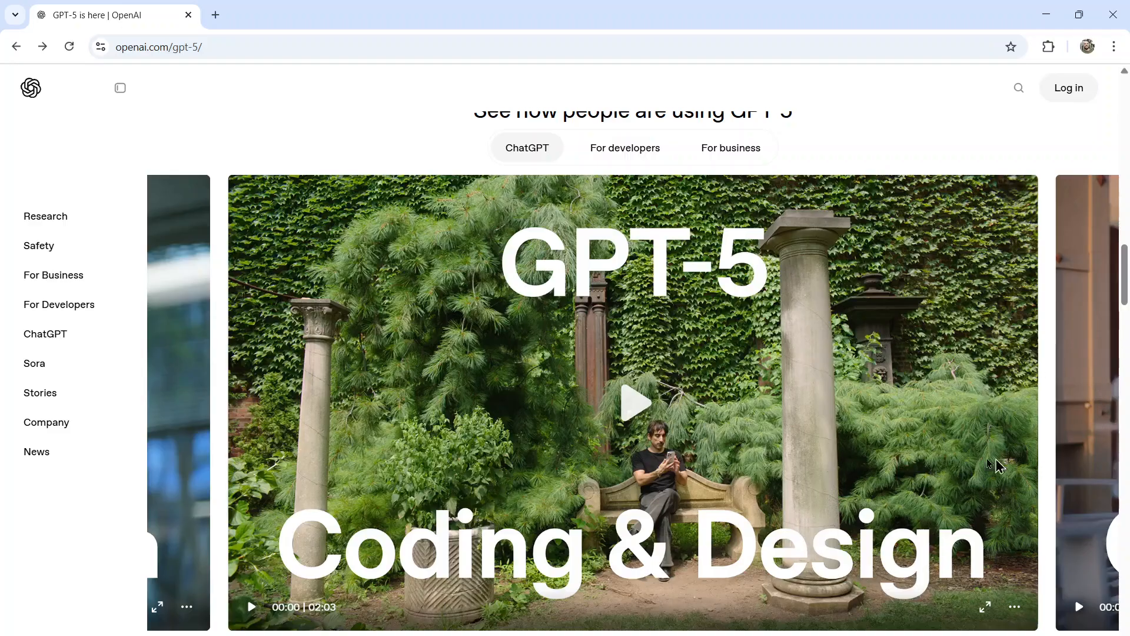
click(634, 403)
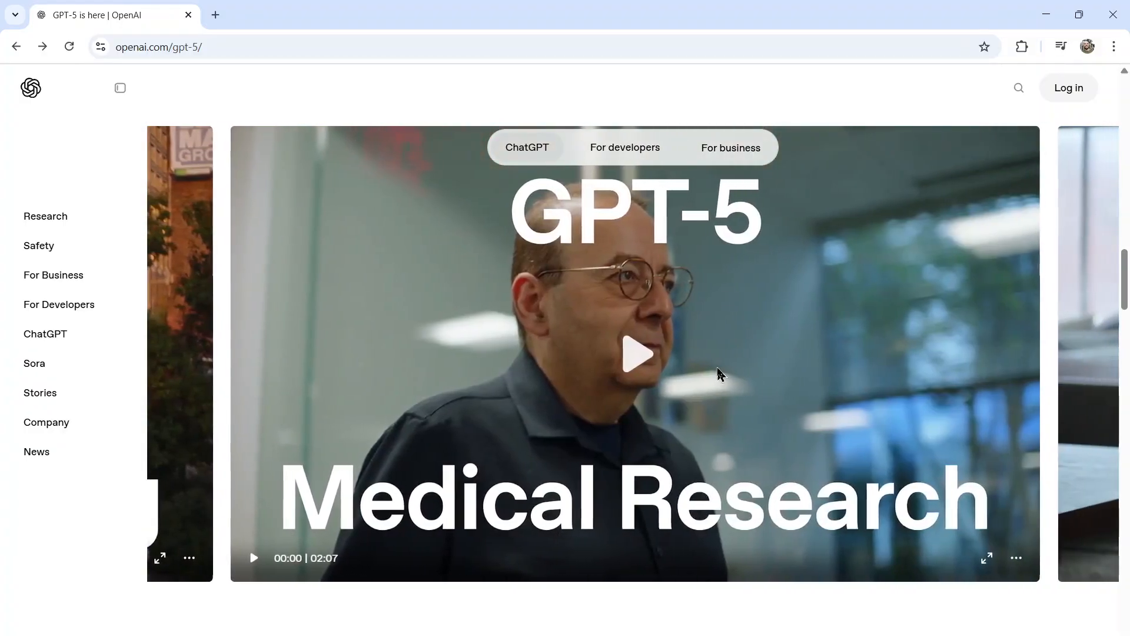
scroll(down, 3)
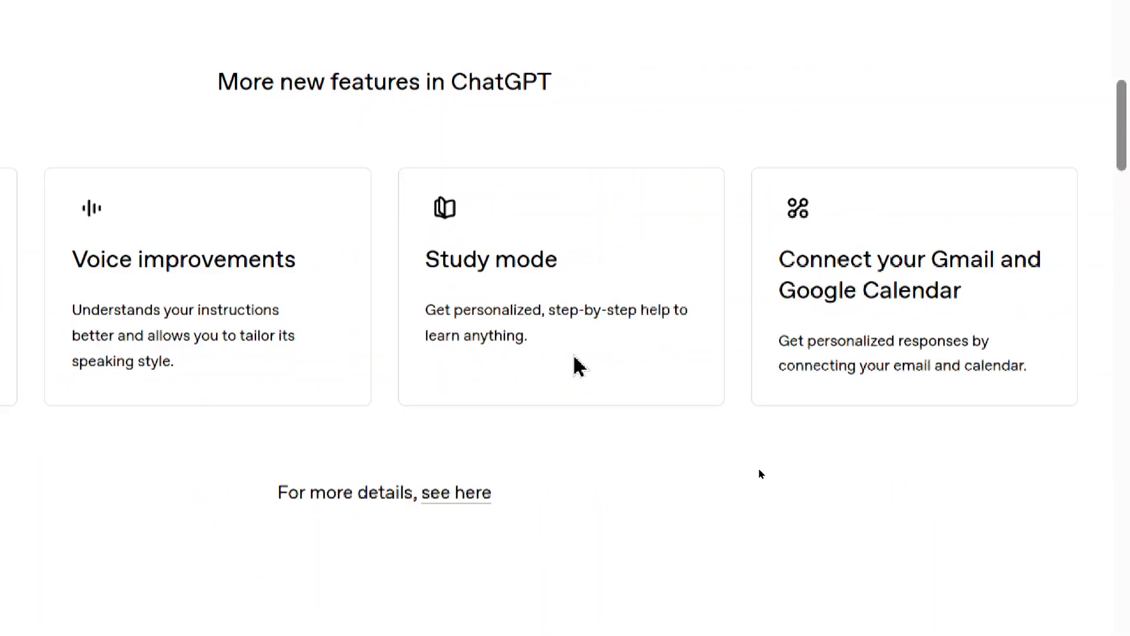
Scroll to the developers section presenting GPT-5 for coding and agentic tasks.
scroll(down, 3)
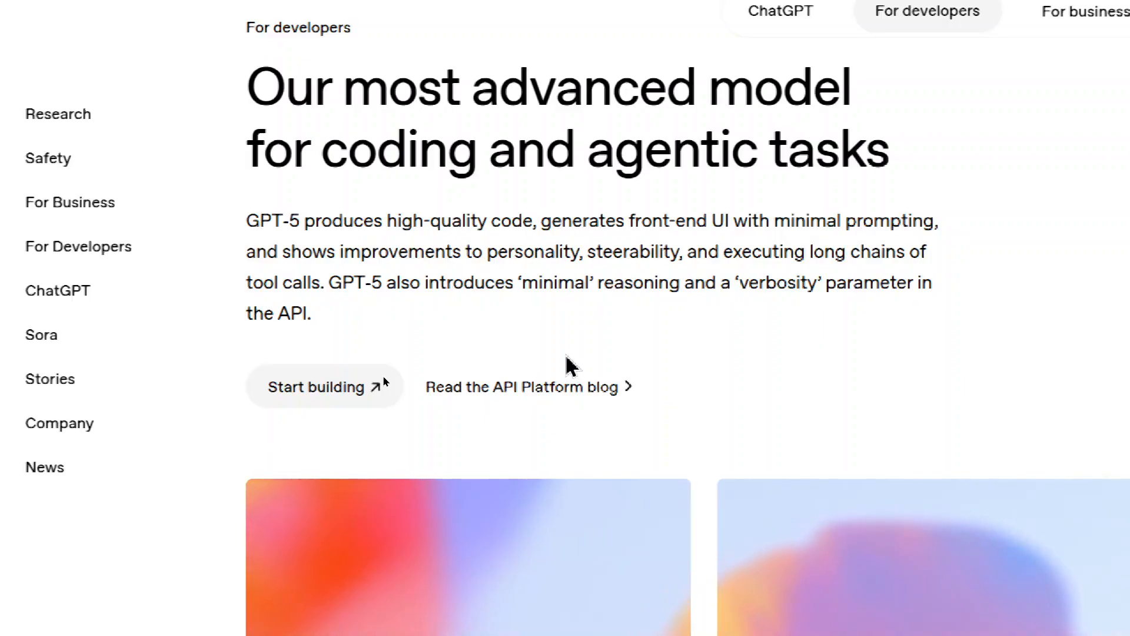
View GPT-5's model card and pricing, then reach the API reference Introduction.
click(316, 387)
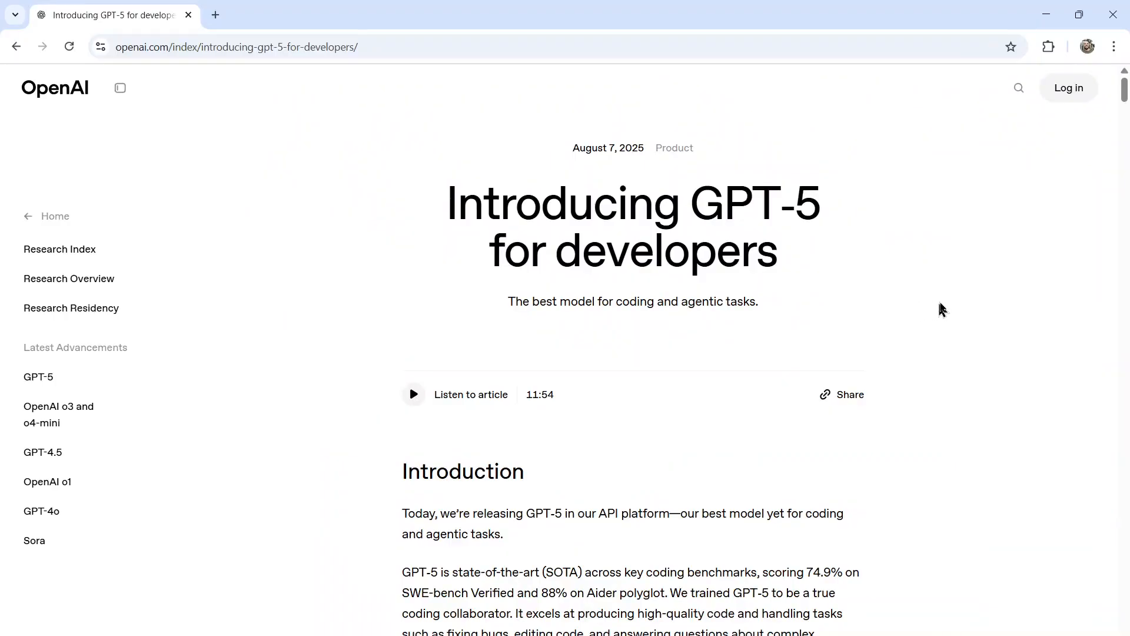
scroll(down, 3)
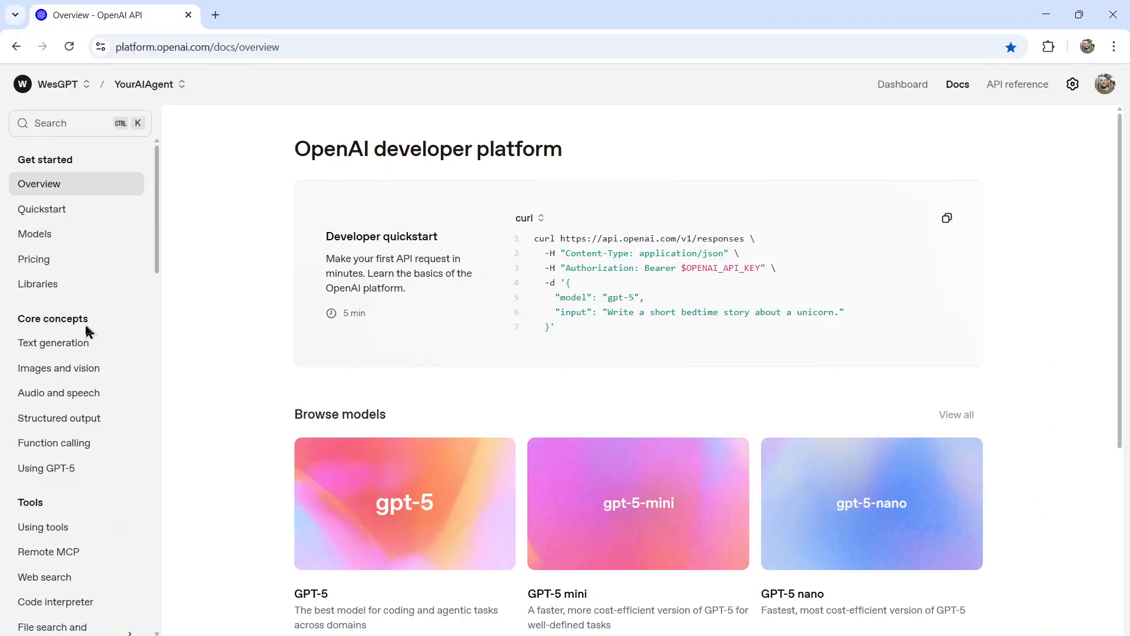
click(404, 504)
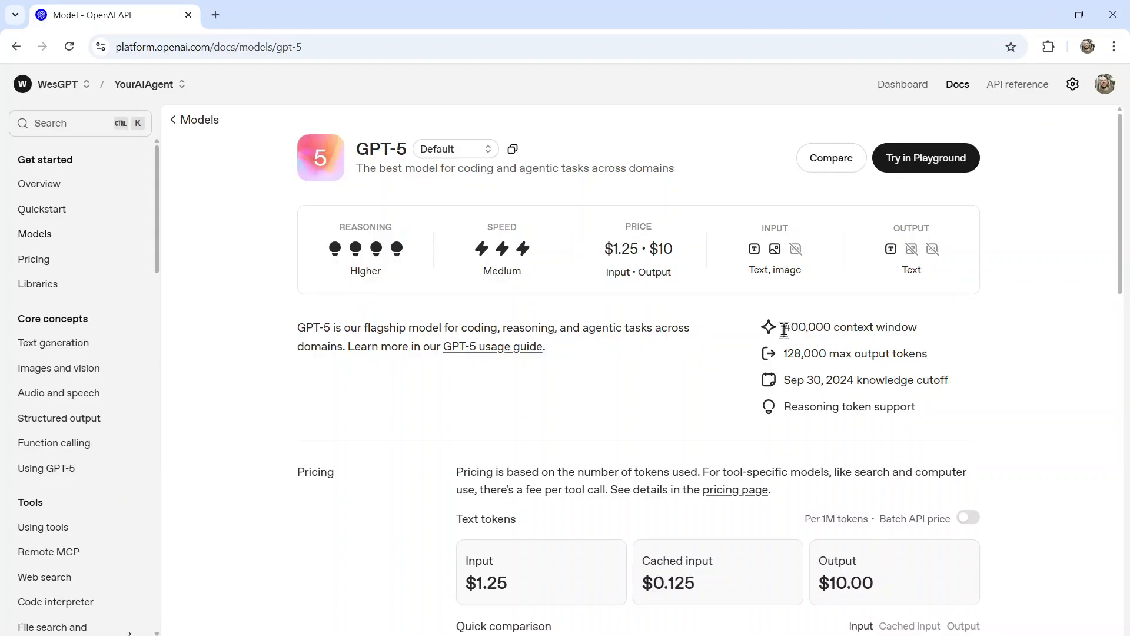
drag(783, 326, 919, 326)
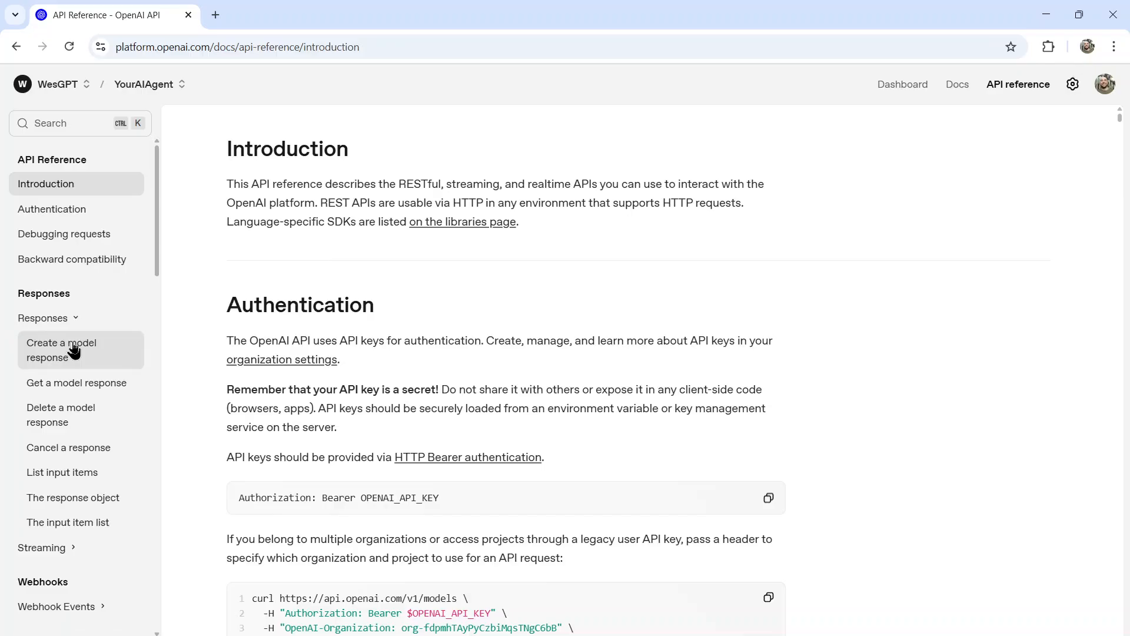
Review GPT-5's model page: speed rating, $1.25/$10 token pricing and 400,000-token context.
click(61, 350)
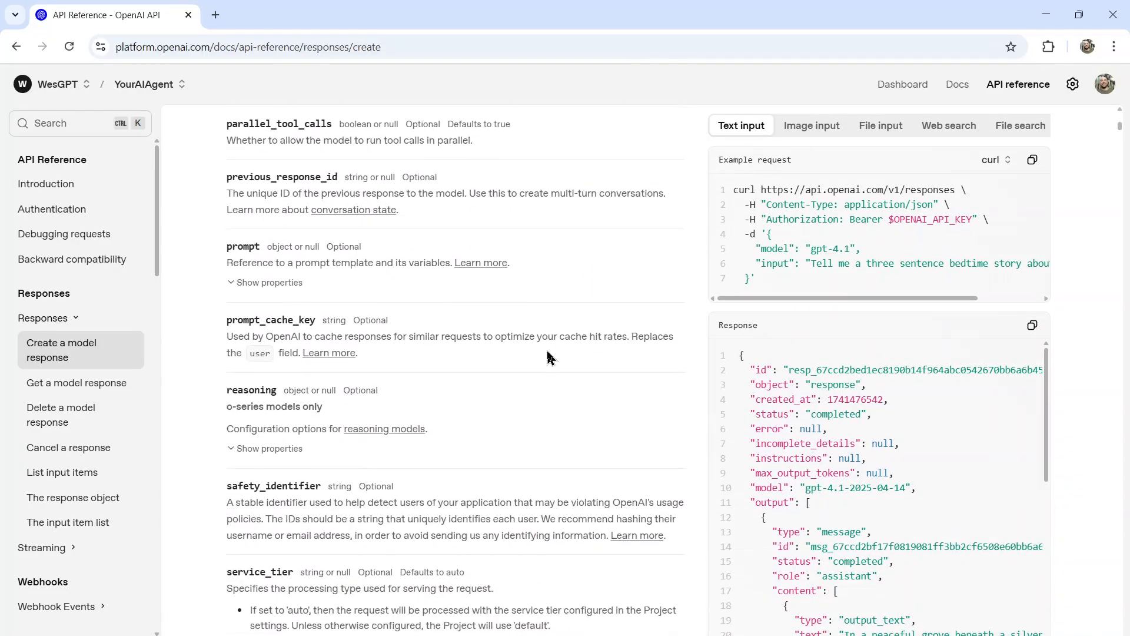
scroll(down, 3)
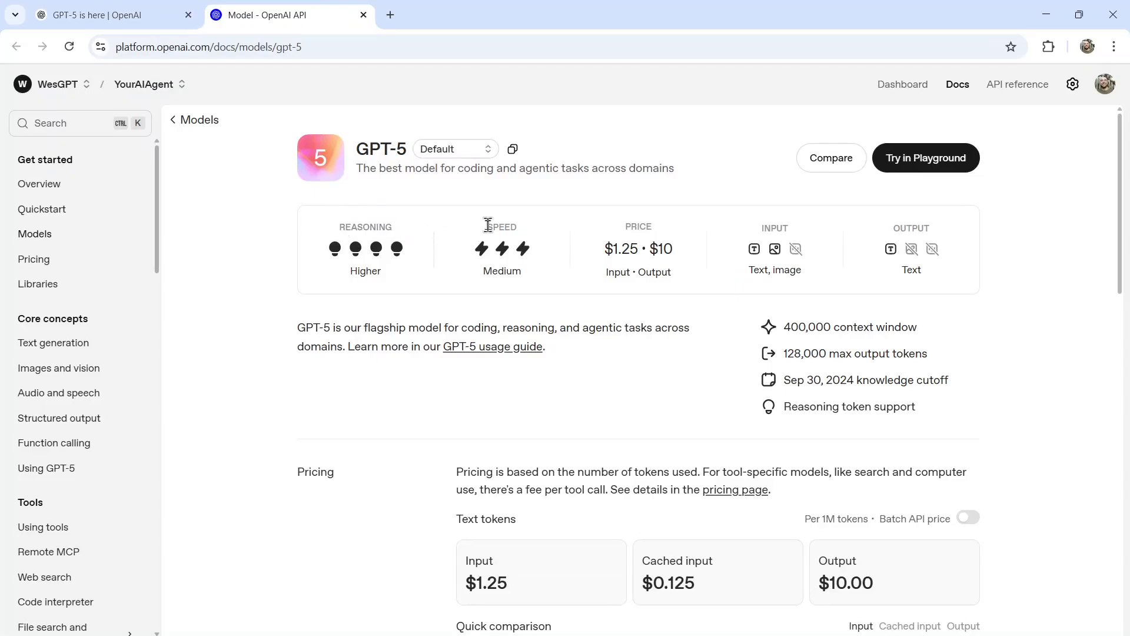
double_click(501, 228)
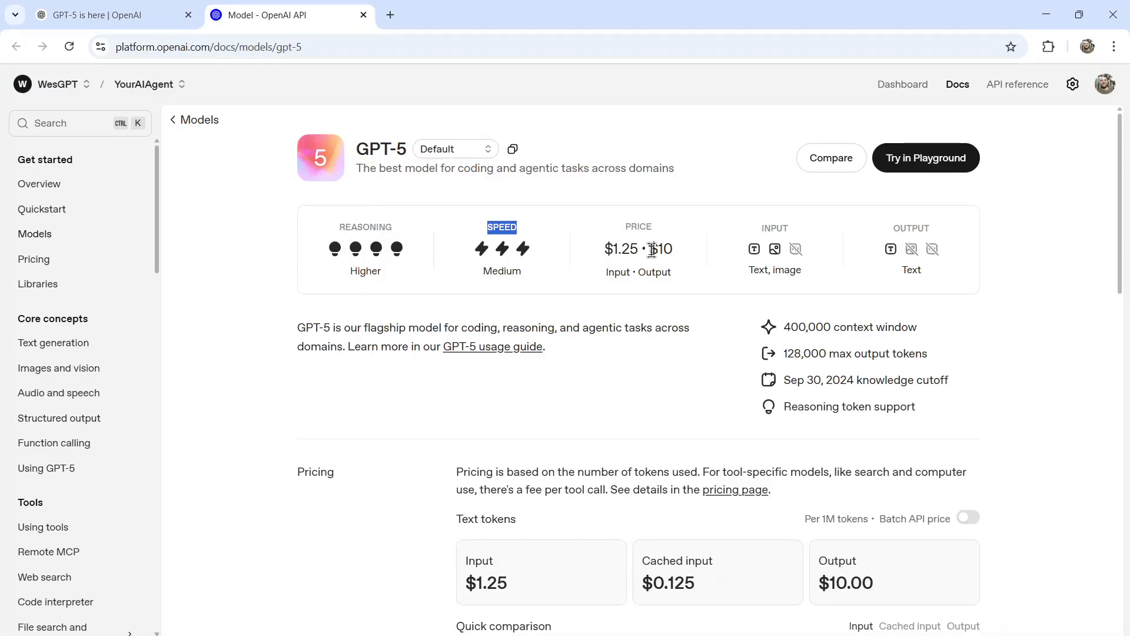
Return to the GPT-5 page's developers section with the 'First look' video.
click(363, 14)
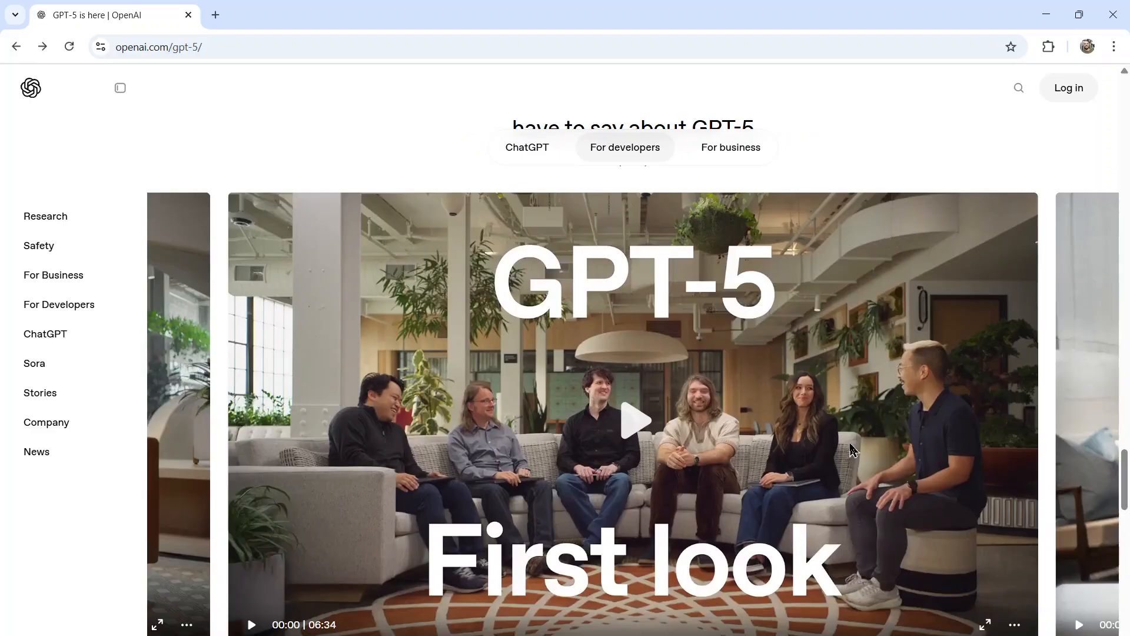
mouse_move(818, 443)
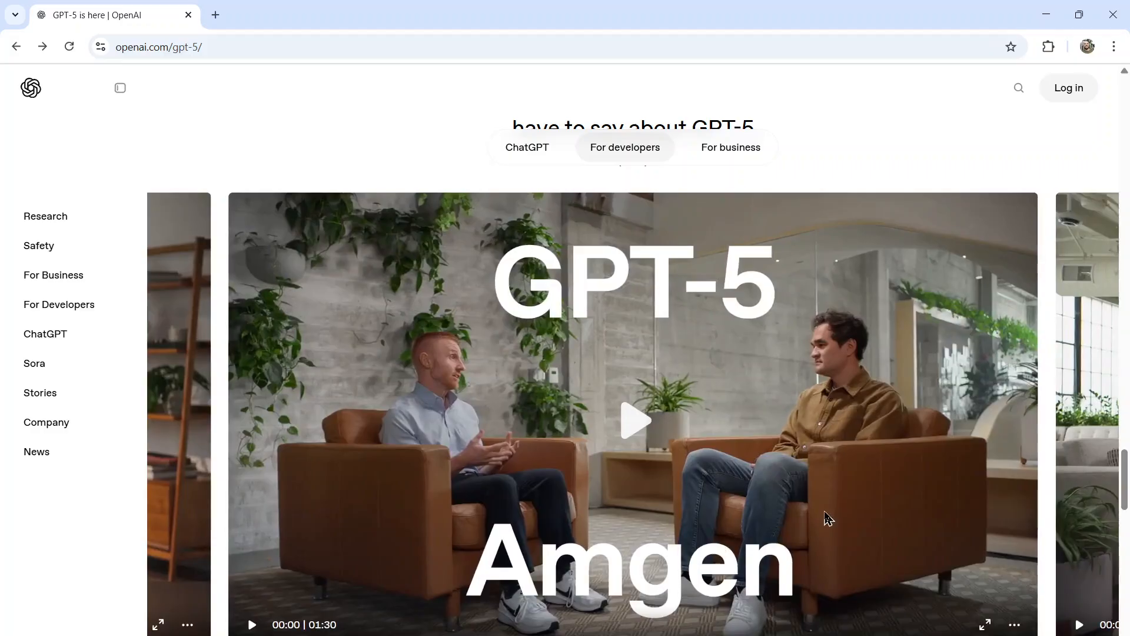
mouse_move(982, 447)
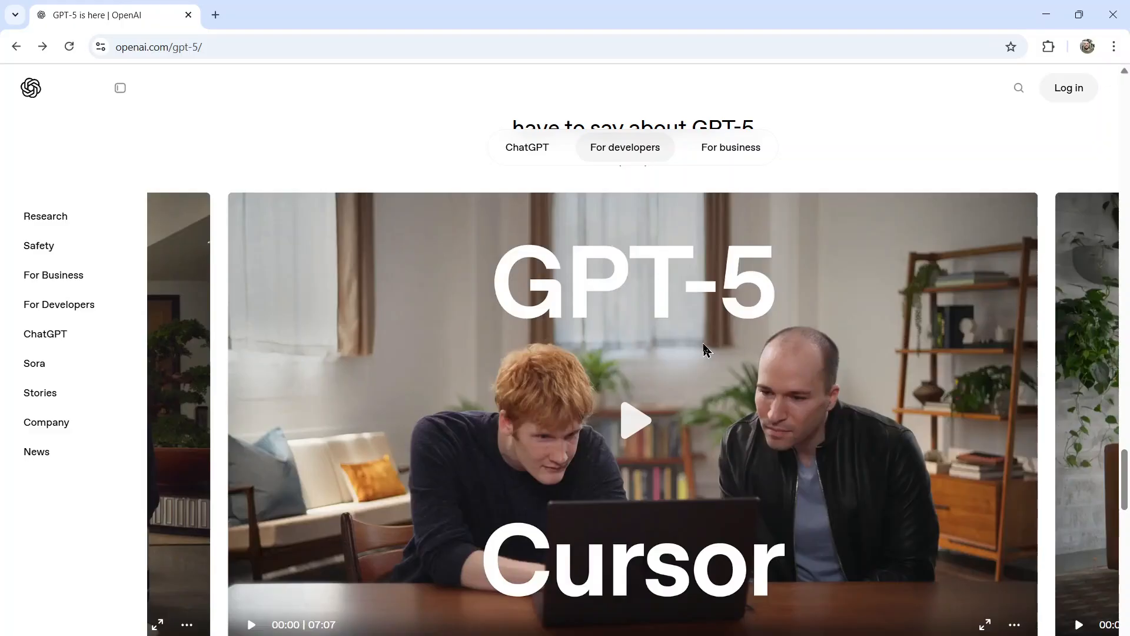
Show the For business section and scroll down to 'Get started with GPT-5'.
click(730, 147)
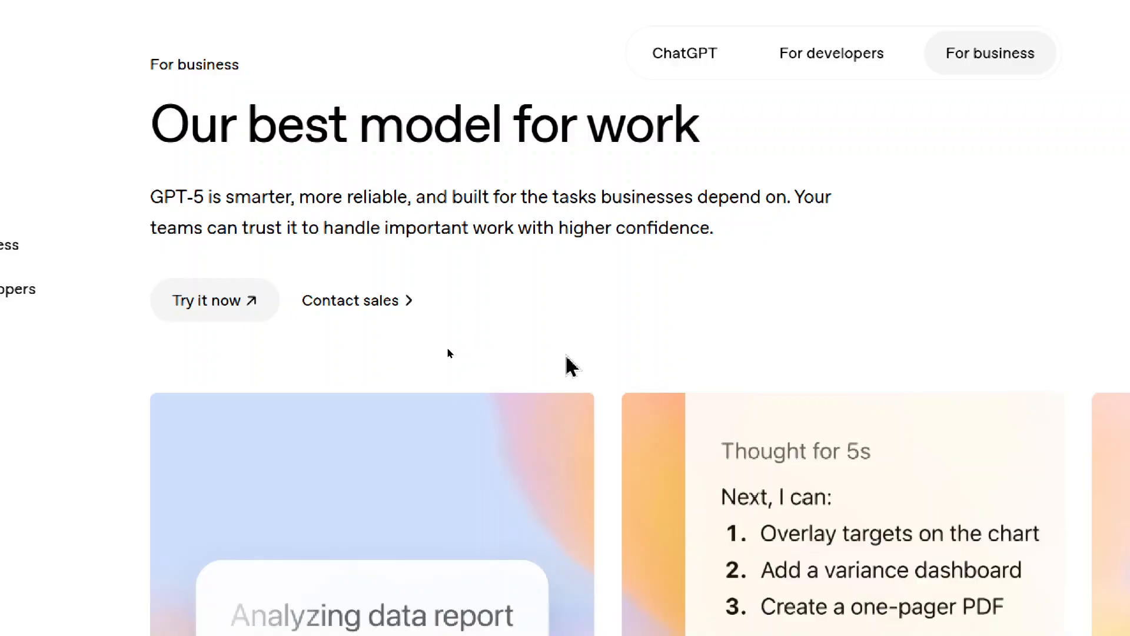
scroll(down, 3)
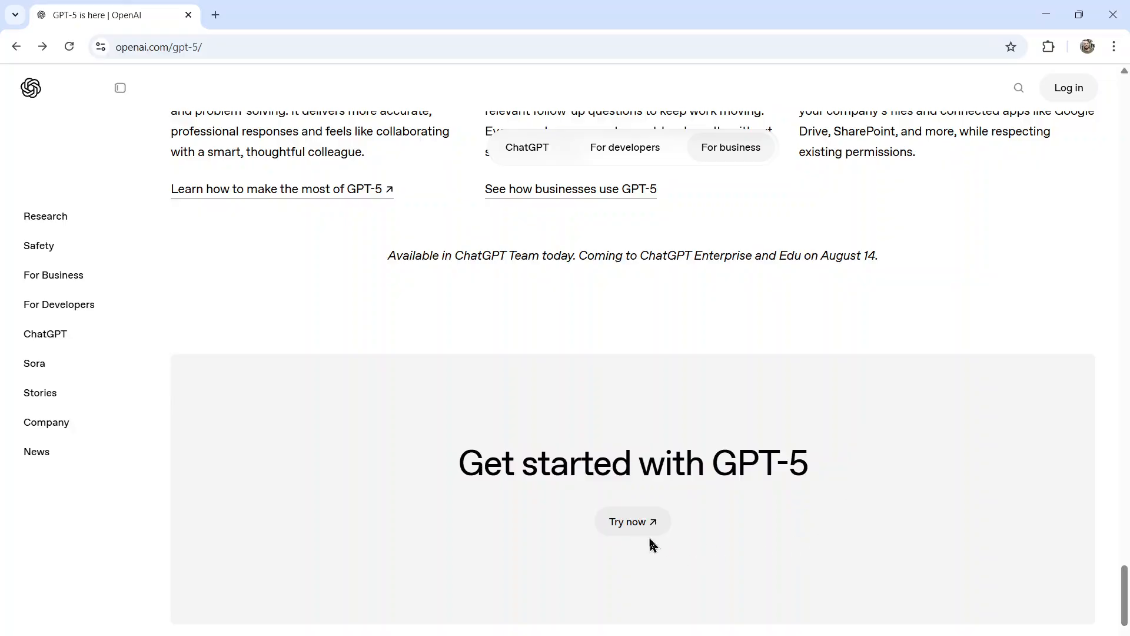
click(631, 521)
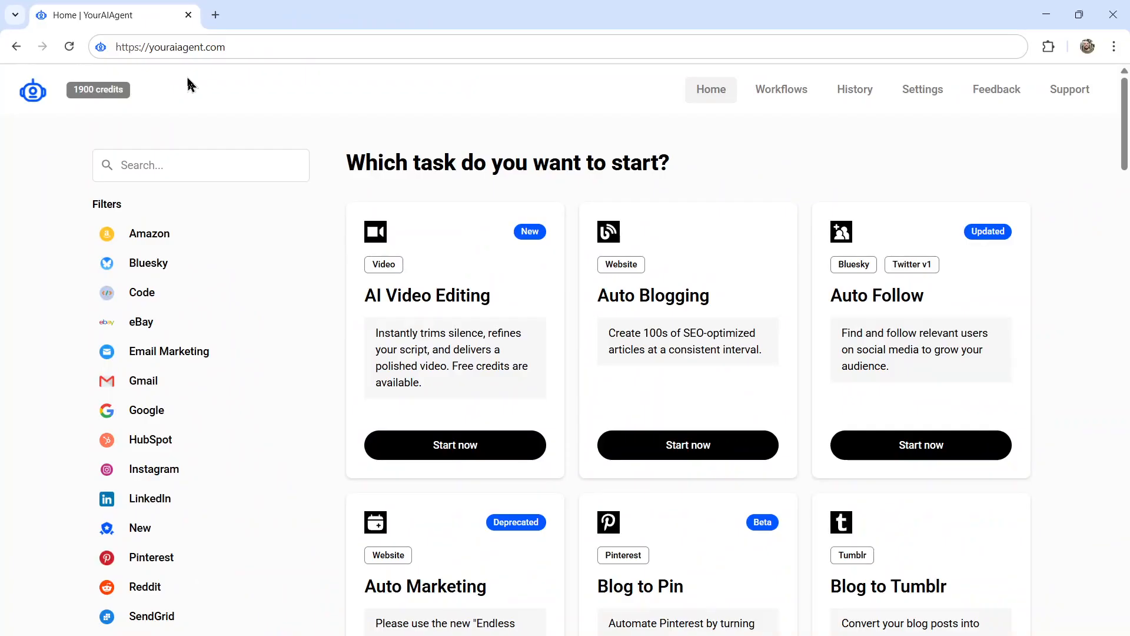
Scroll the YourAIAgent Home task grid down to the YouTube Playlist to Post card.
scroll(down, 3)
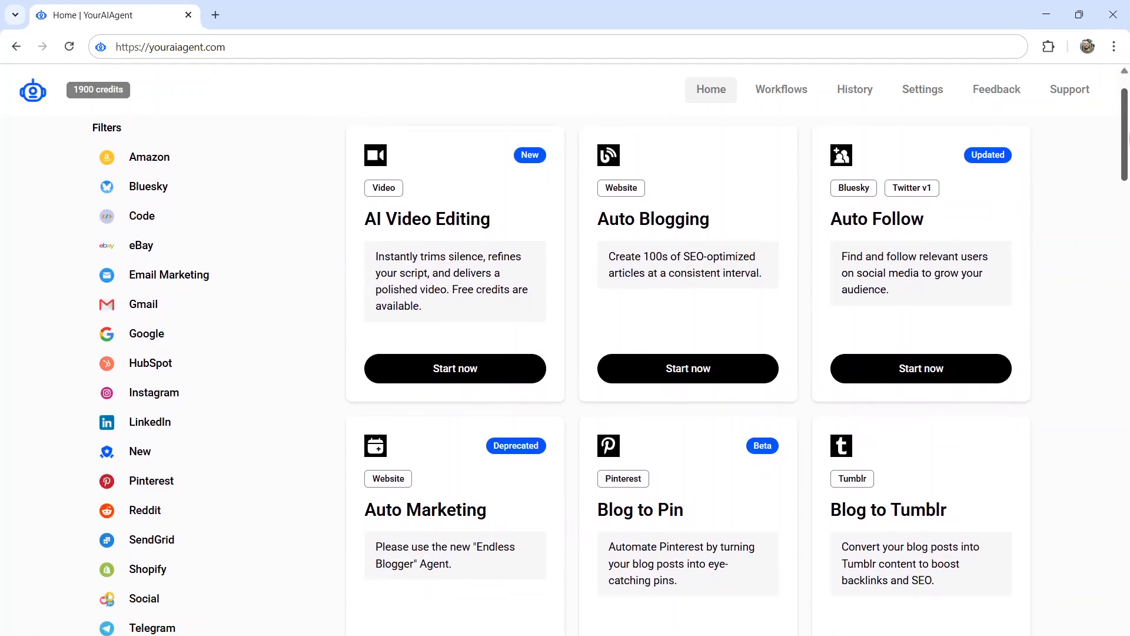
scroll(down, 3)
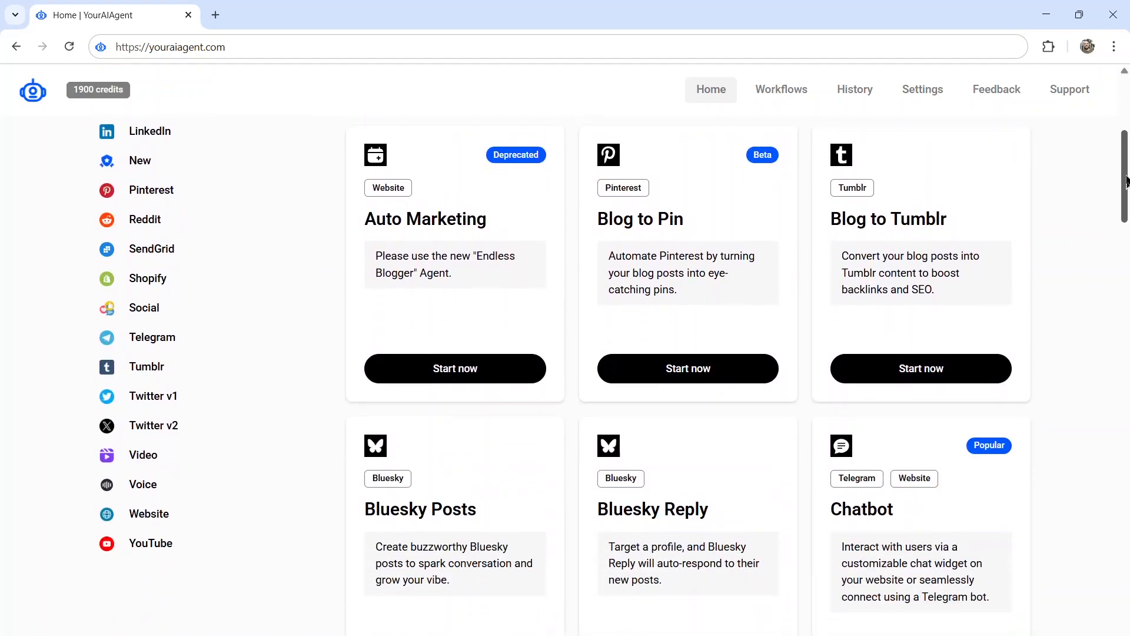
scroll(down, 3)
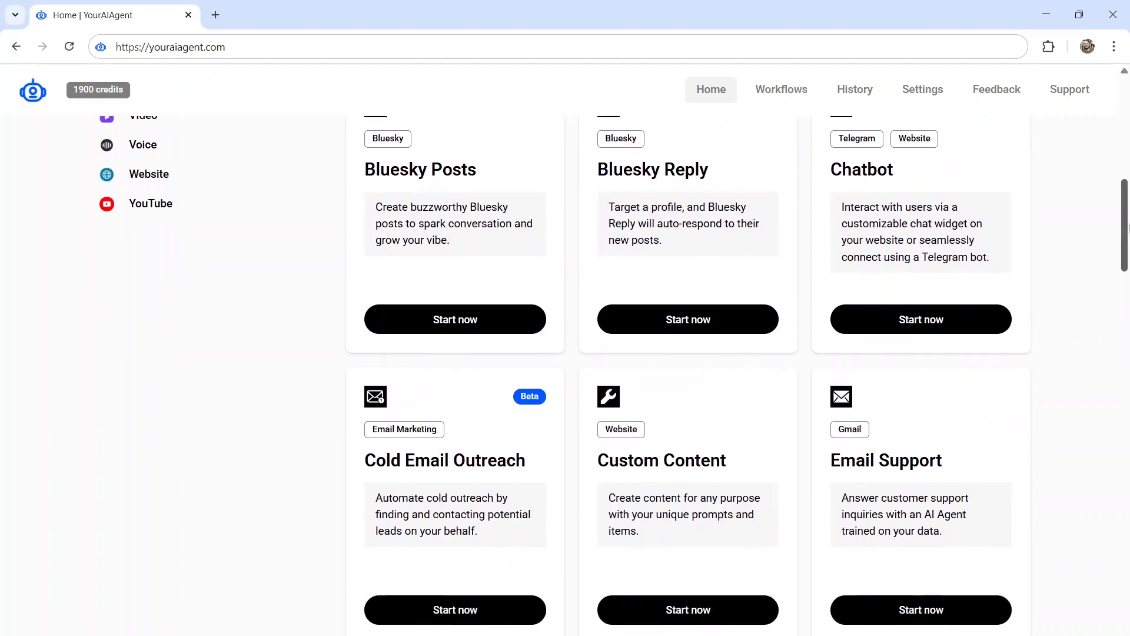
scroll(down, 3)
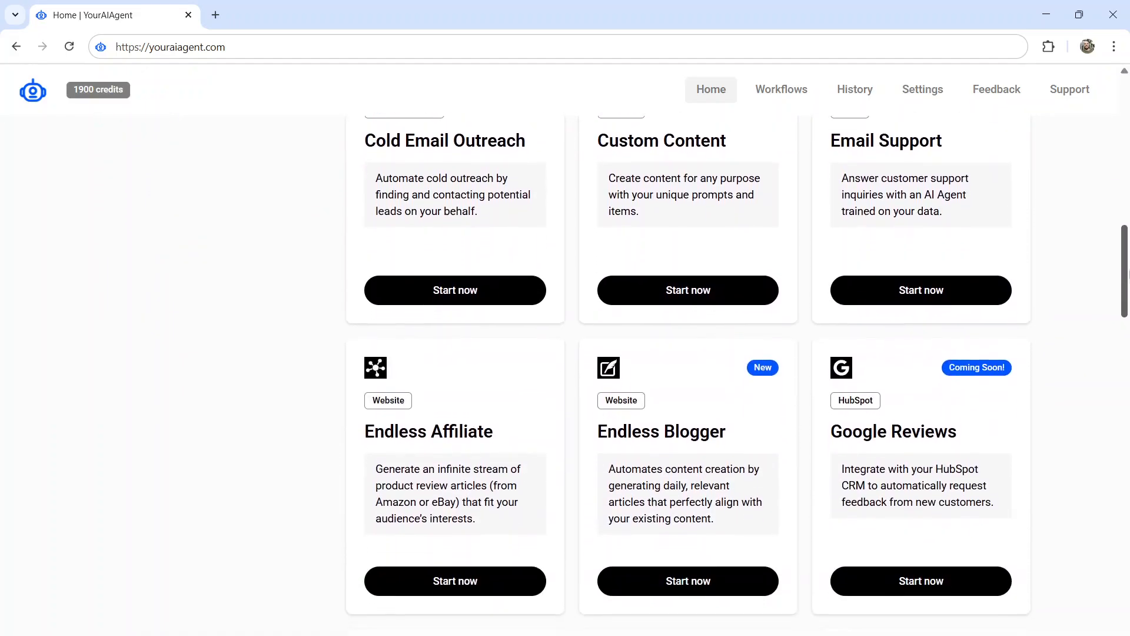
scroll(down, 3)
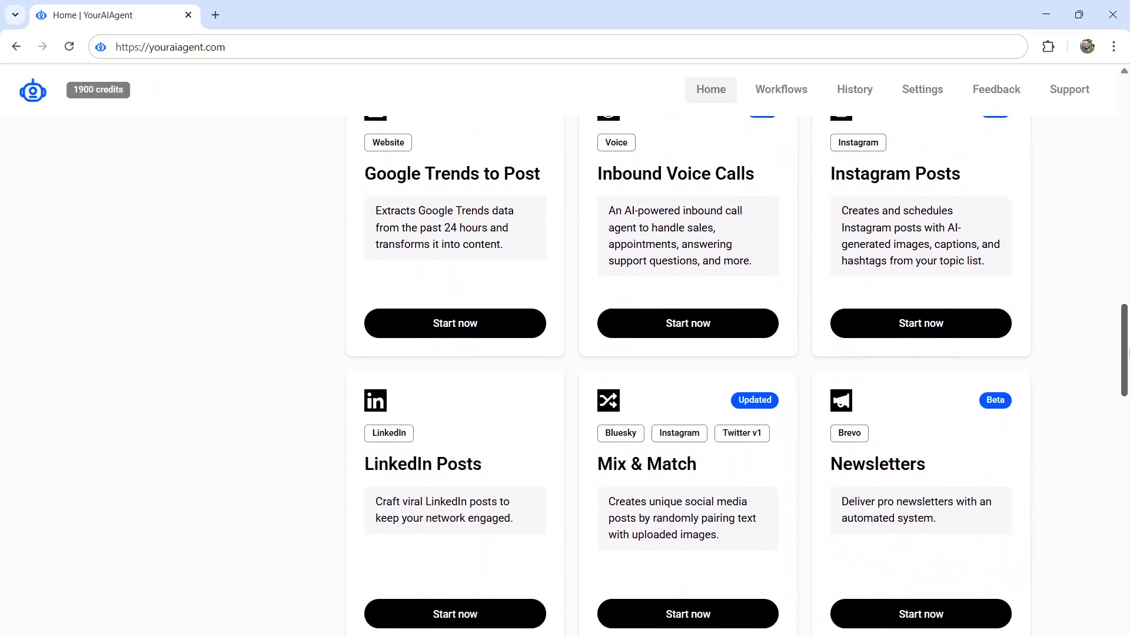
scroll(down, 3)
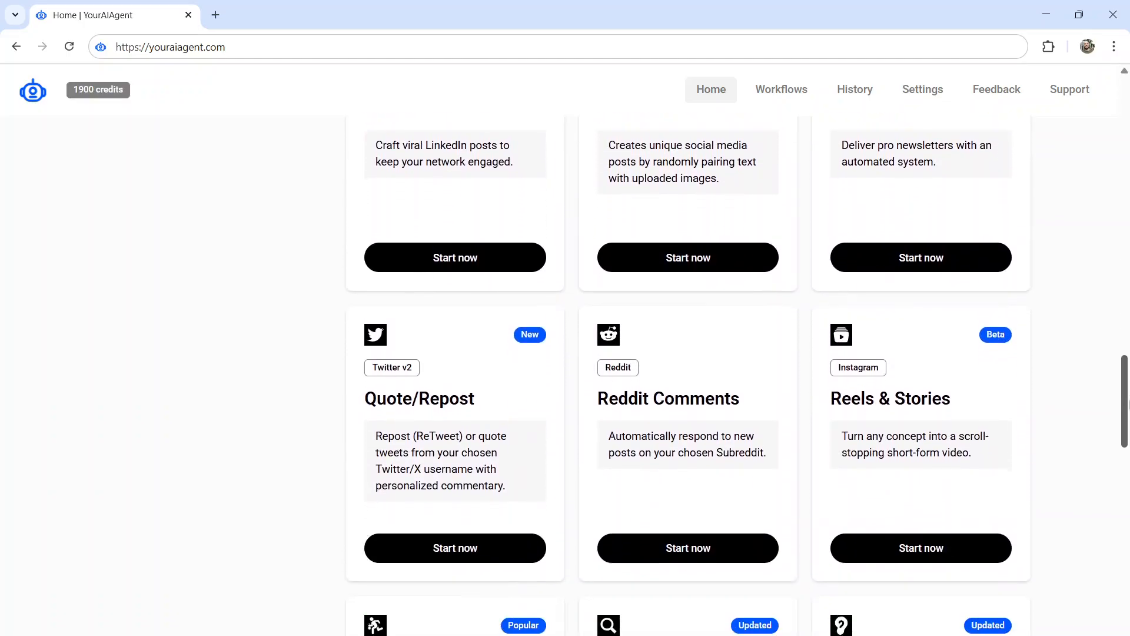
scroll(down, 3)
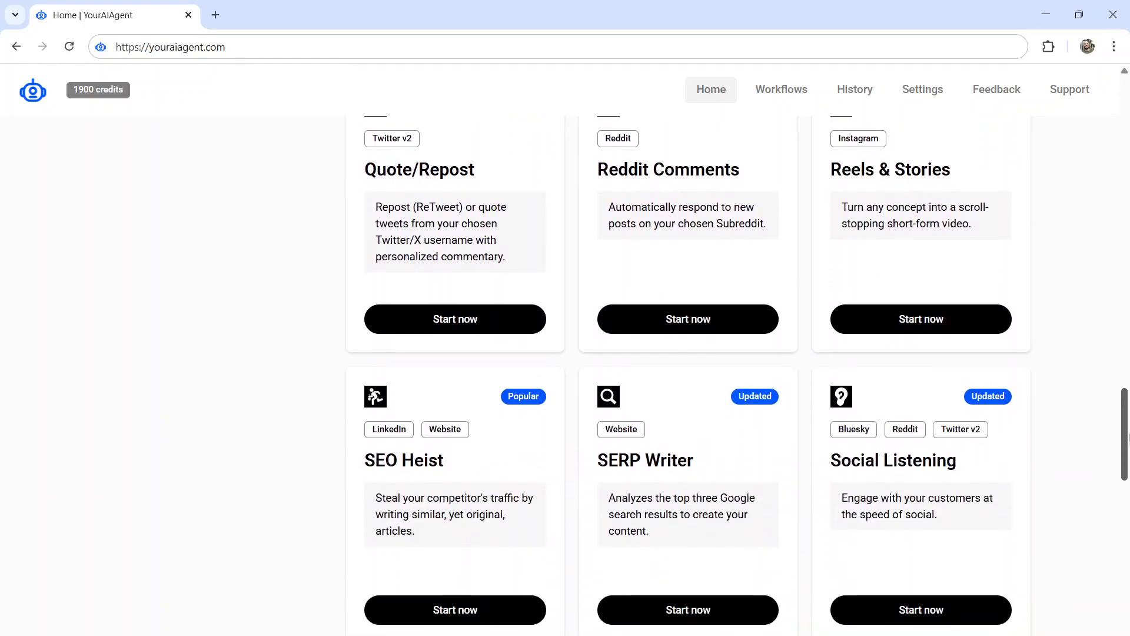
scroll(down, 3)
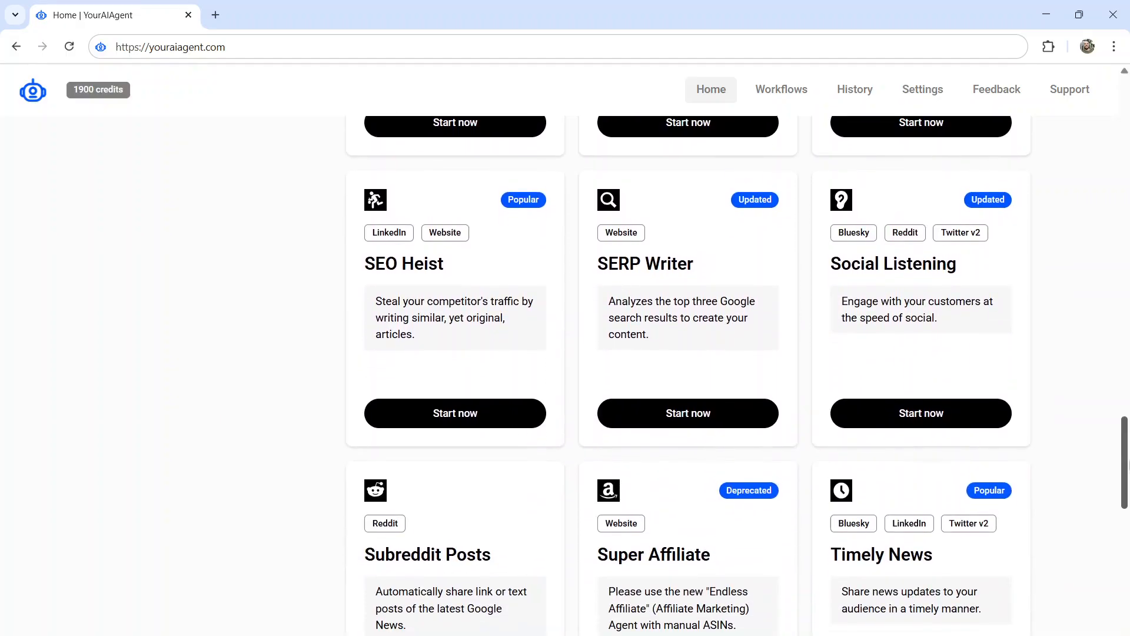
scroll(down, 3)
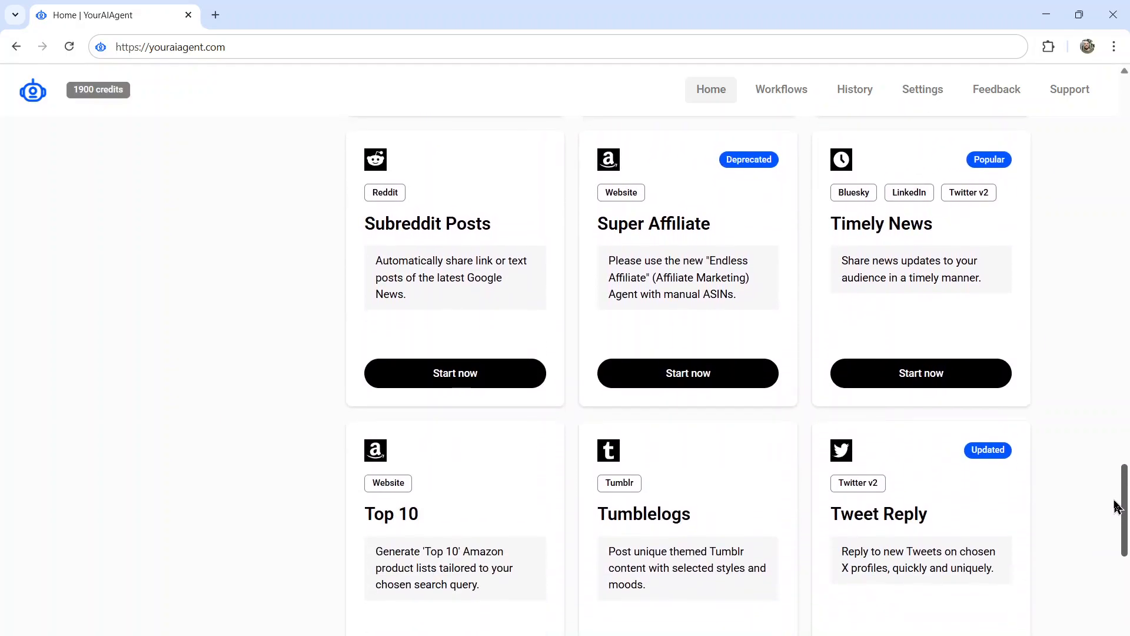
scroll(down, 3)
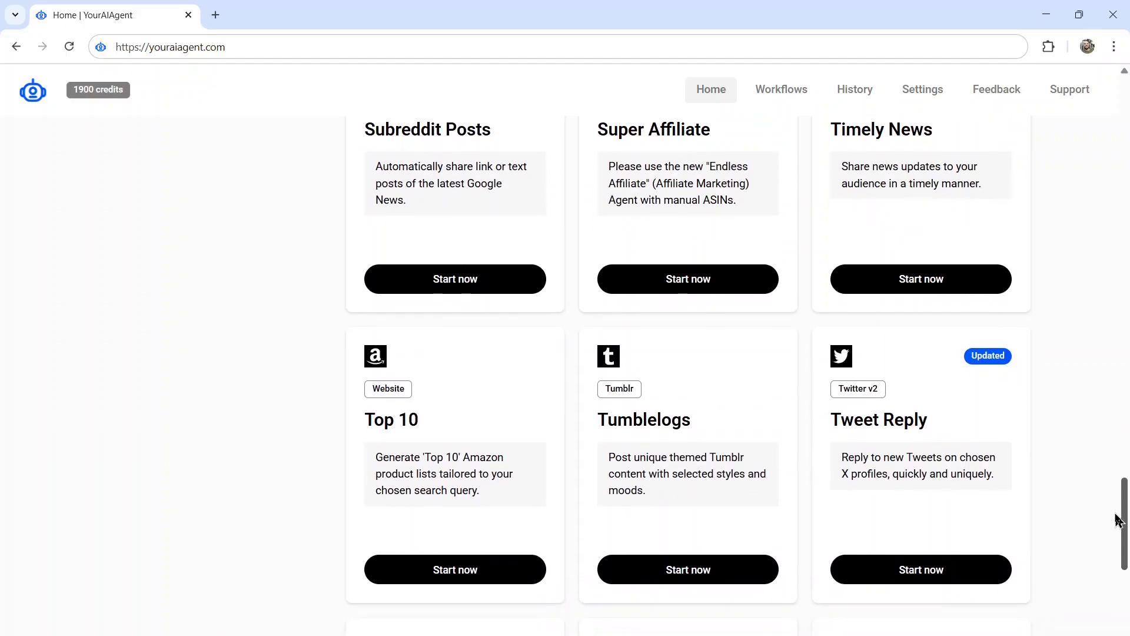
scroll(down, 3)
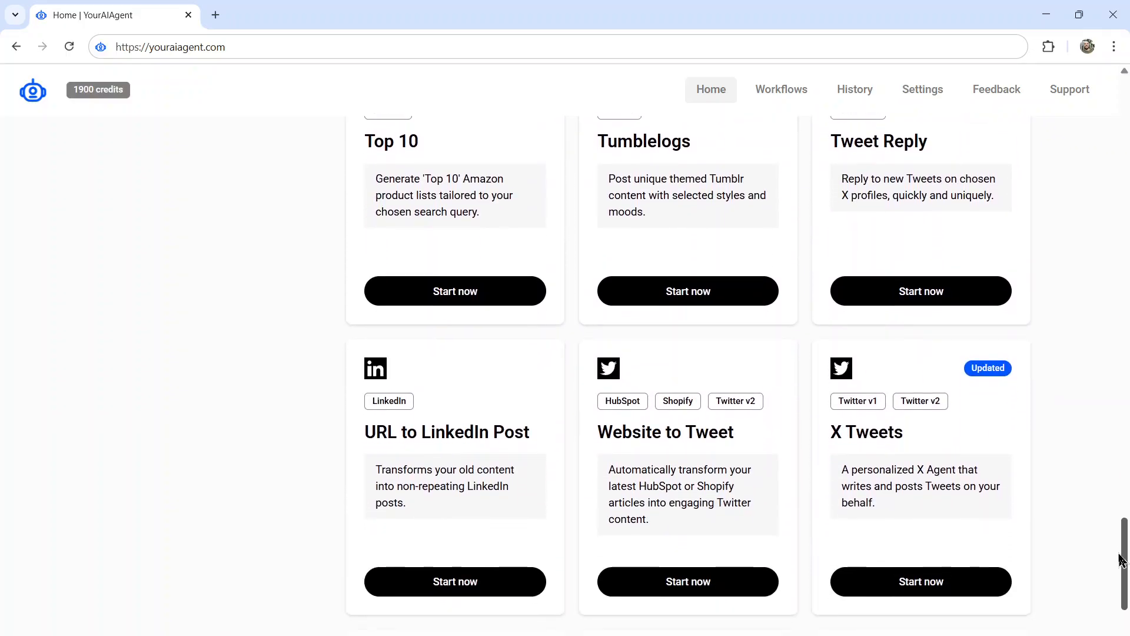
scroll(down, 3)
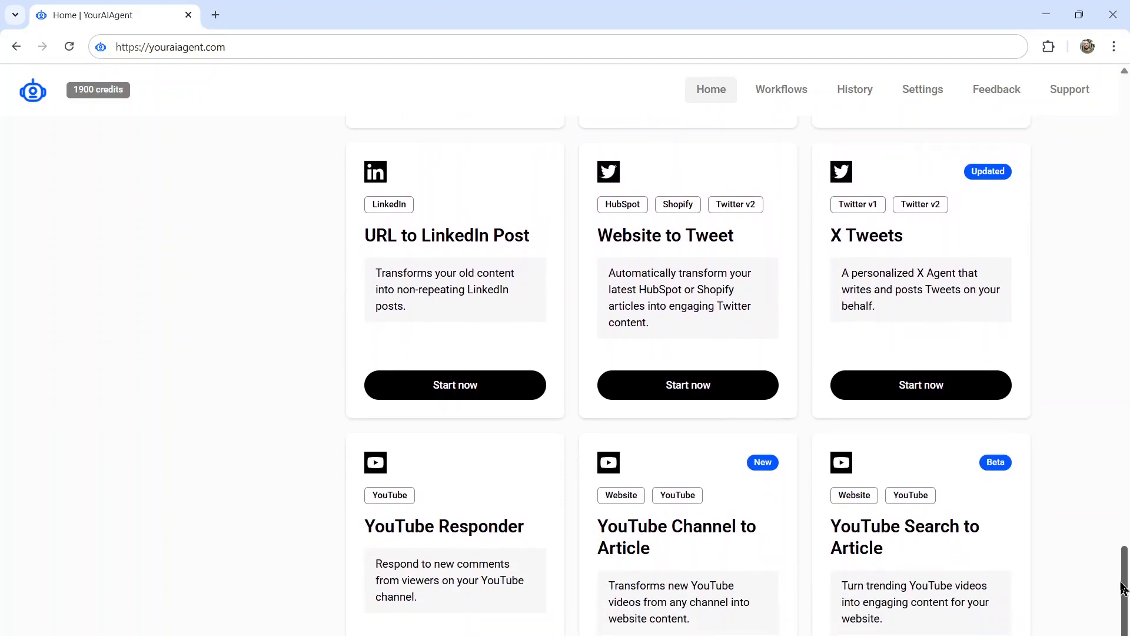
scroll(down, 3)
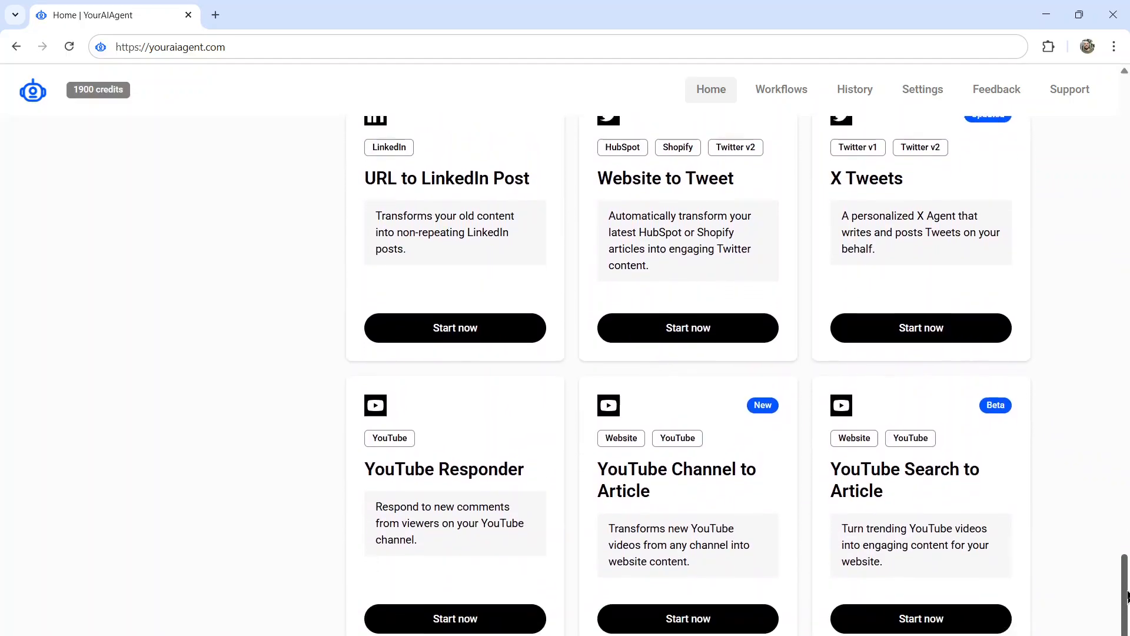
scroll(down, 3)
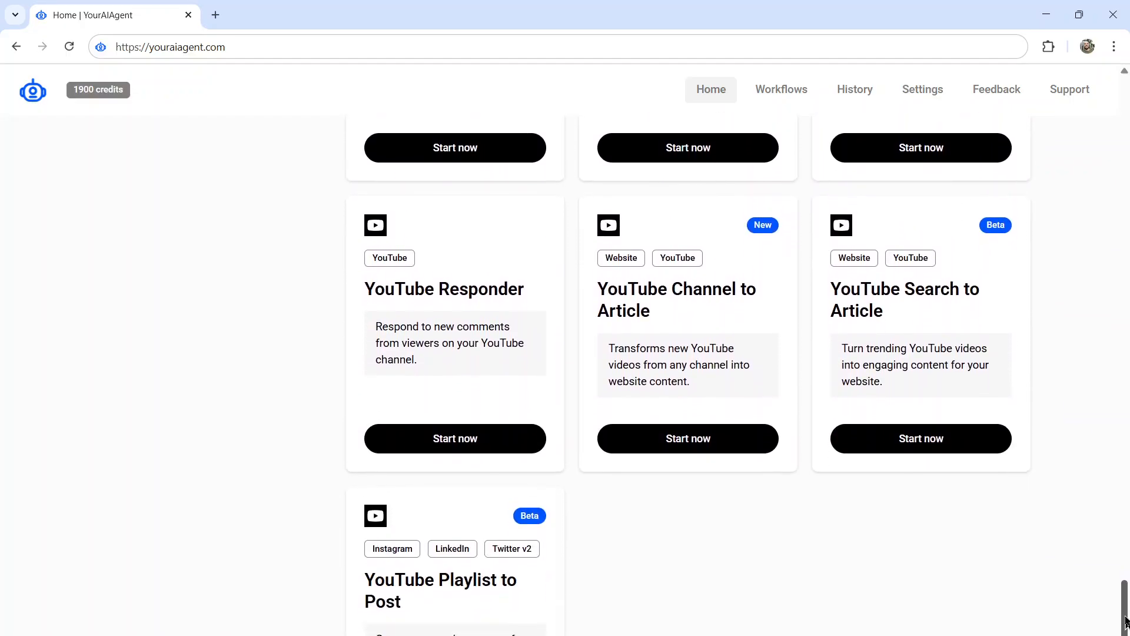
scroll(down, 3)
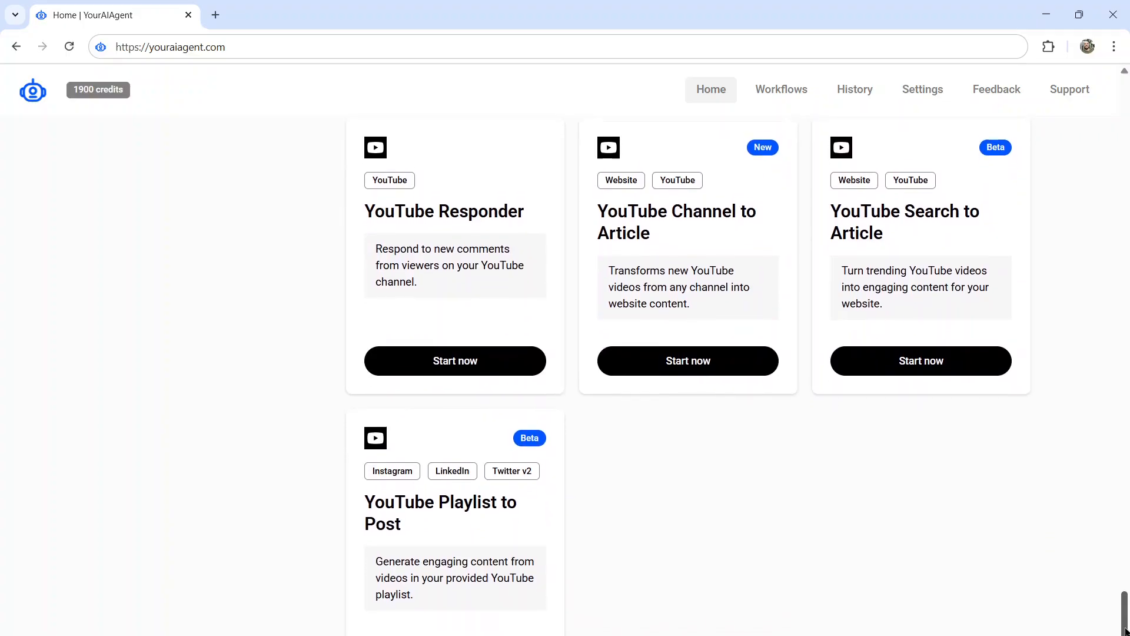